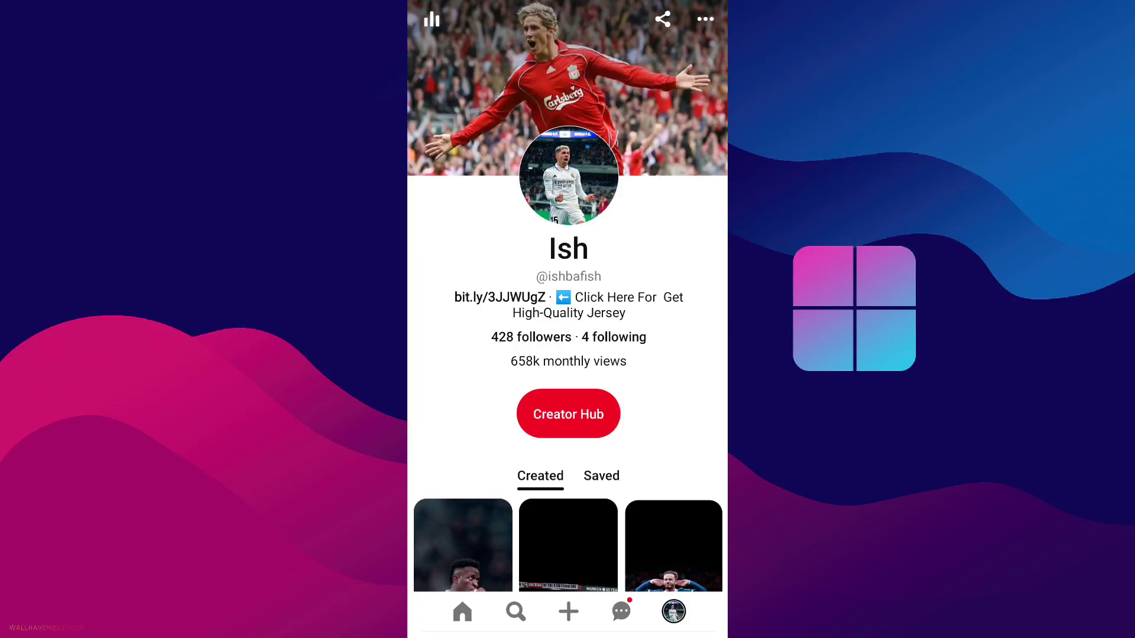
Step: Search Google Play again for 'pinterest' from the search history and reopen Pinterest
{"action": "scroll", "scroll_direction": "down", "scroll_amount": 3}
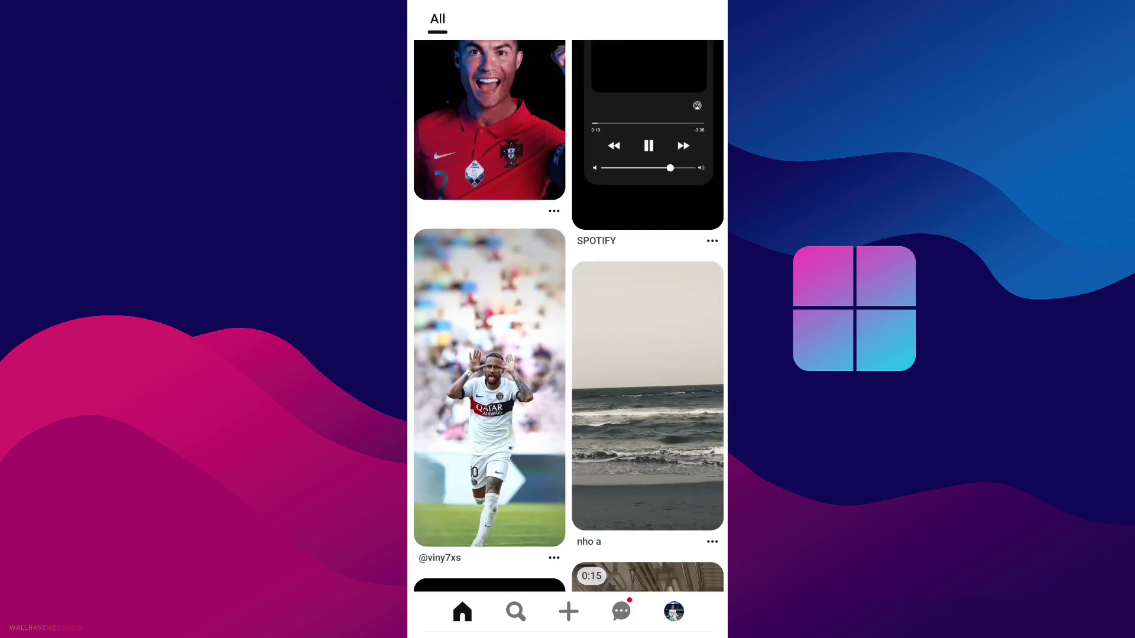
{"action": "scroll", "scroll_direction": "down", "scroll_amount": 3}
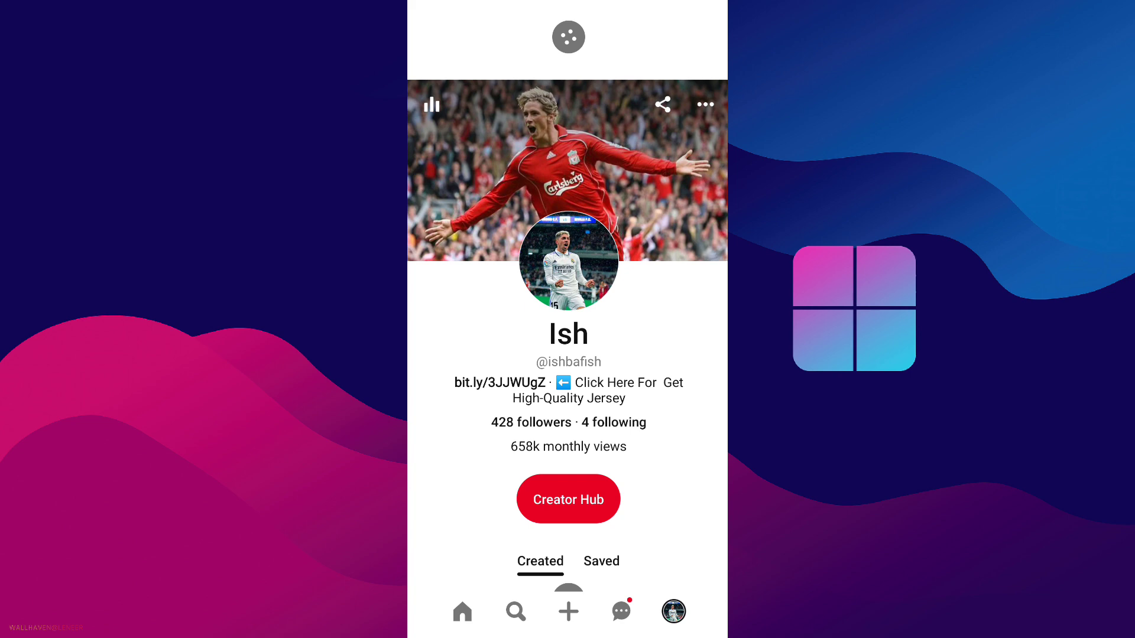
{"action": "scroll", "scroll_direction": "up", "scroll_amount": 3}
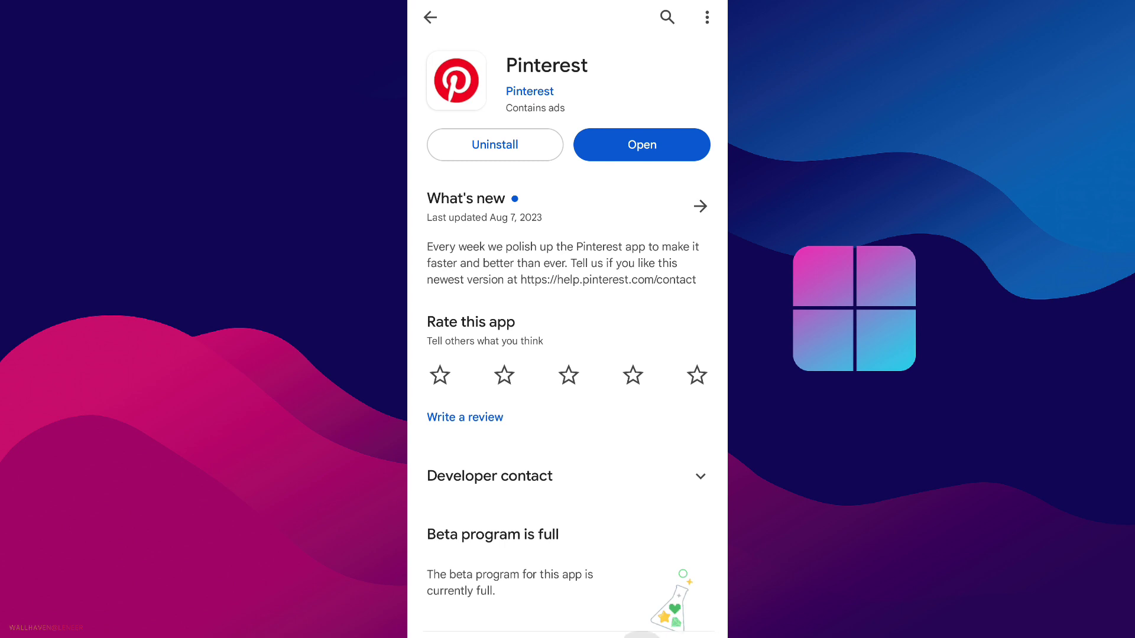
{"action": "left_click", "coordinate": [666, 16]}
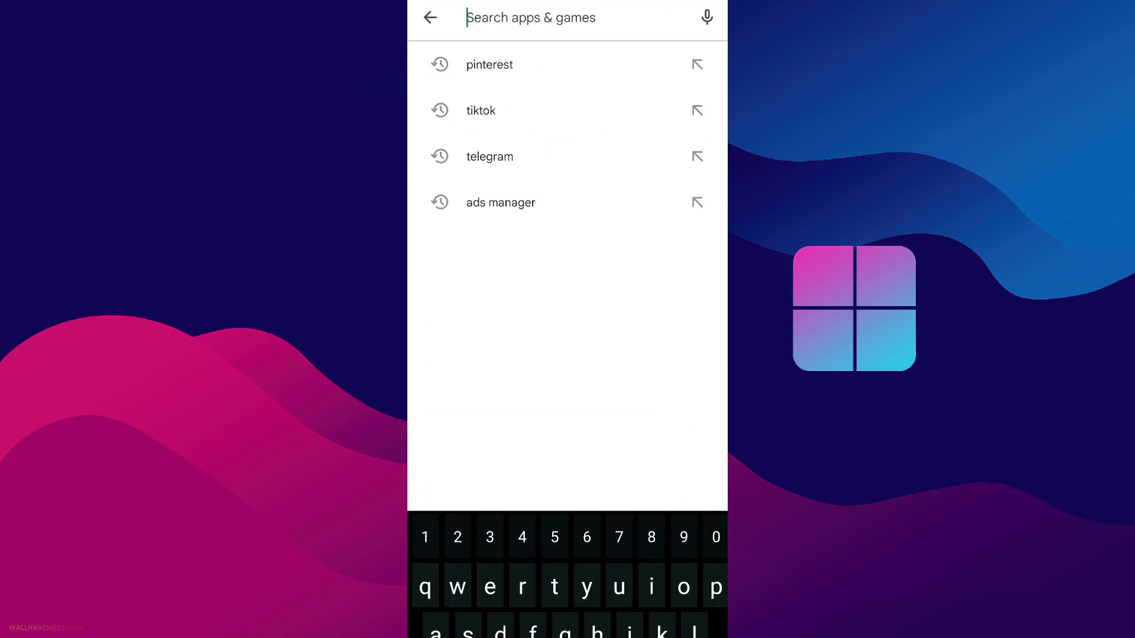
{"action": "left_click", "coordinate": [489, 64]}
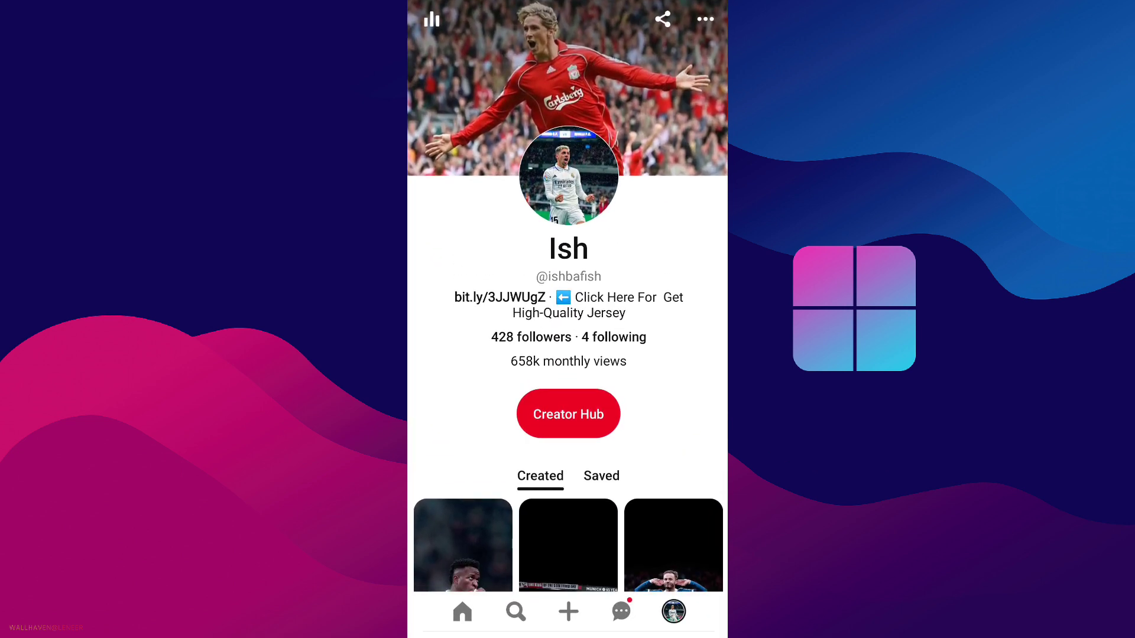
Step: Open Settings from the profile's three-dot menu
{"action": "left_click", "coordinate": [704, 19]}
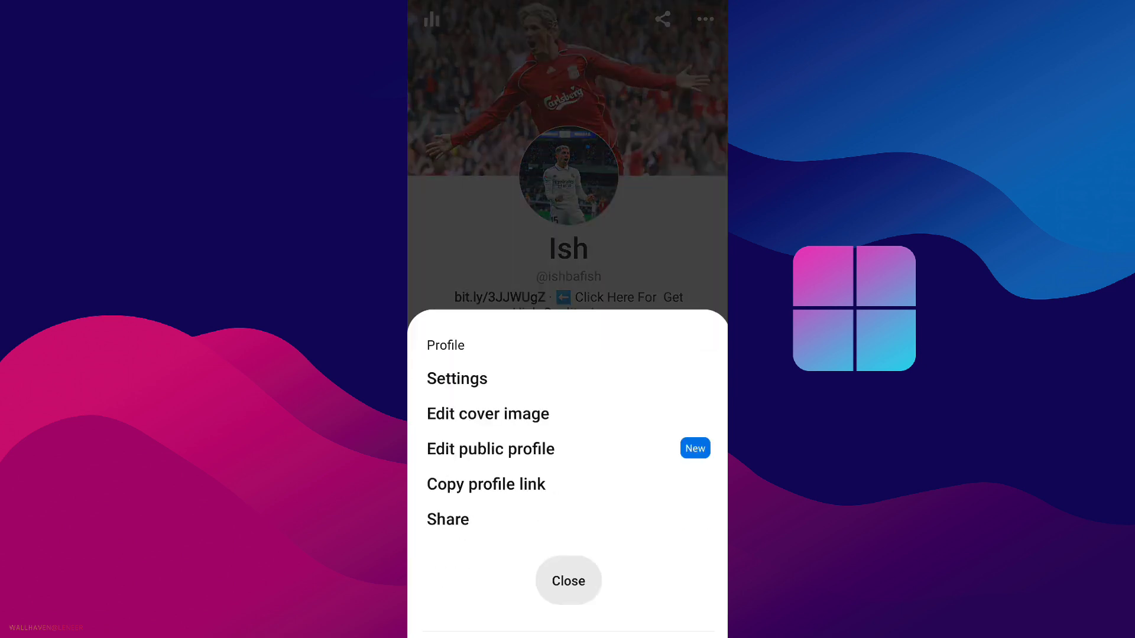
{"action": "left_click", "coordinate": [457, 378]}
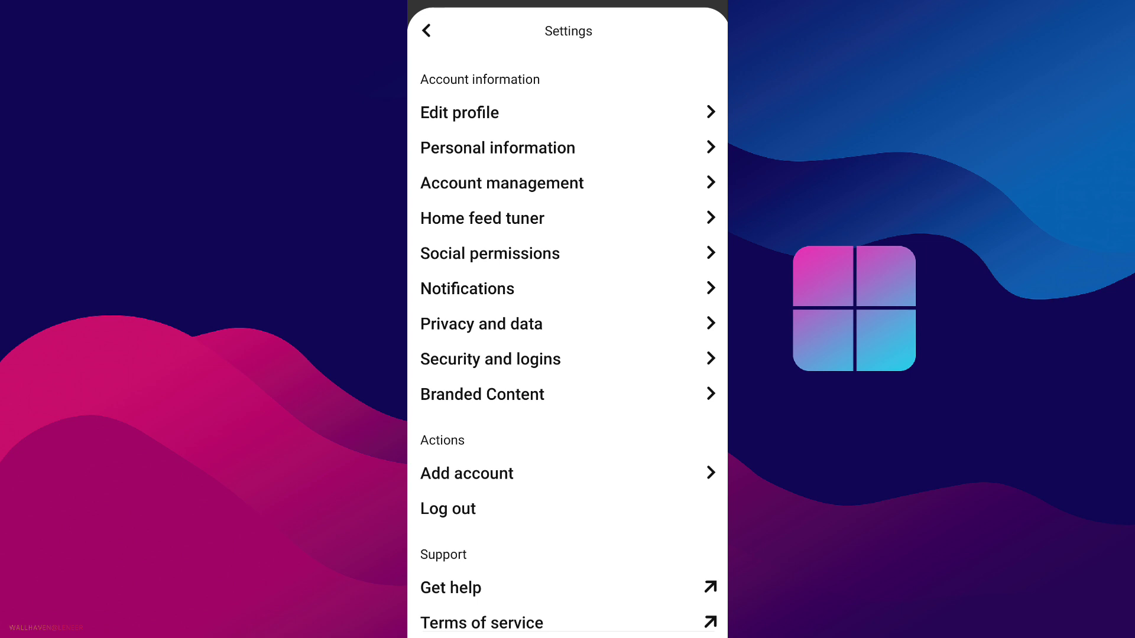
Step: Set App theme to Dark under Account management
{"action": "left_click", "coordinate": [501, 183]}
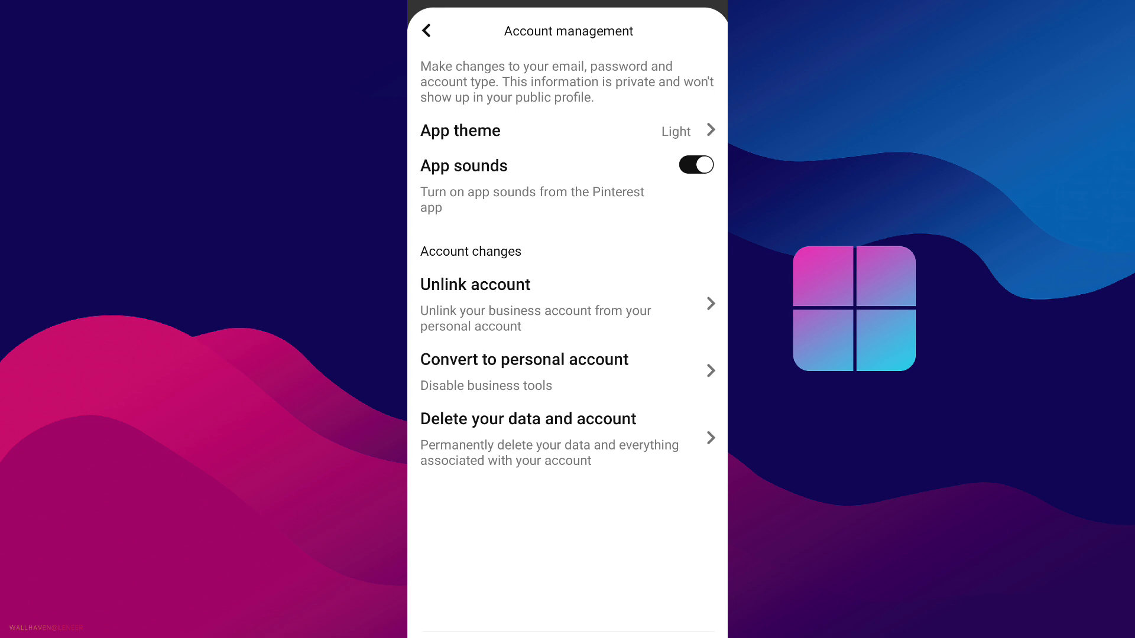
{"action": "left_click", "coordinate": [460, 130]}
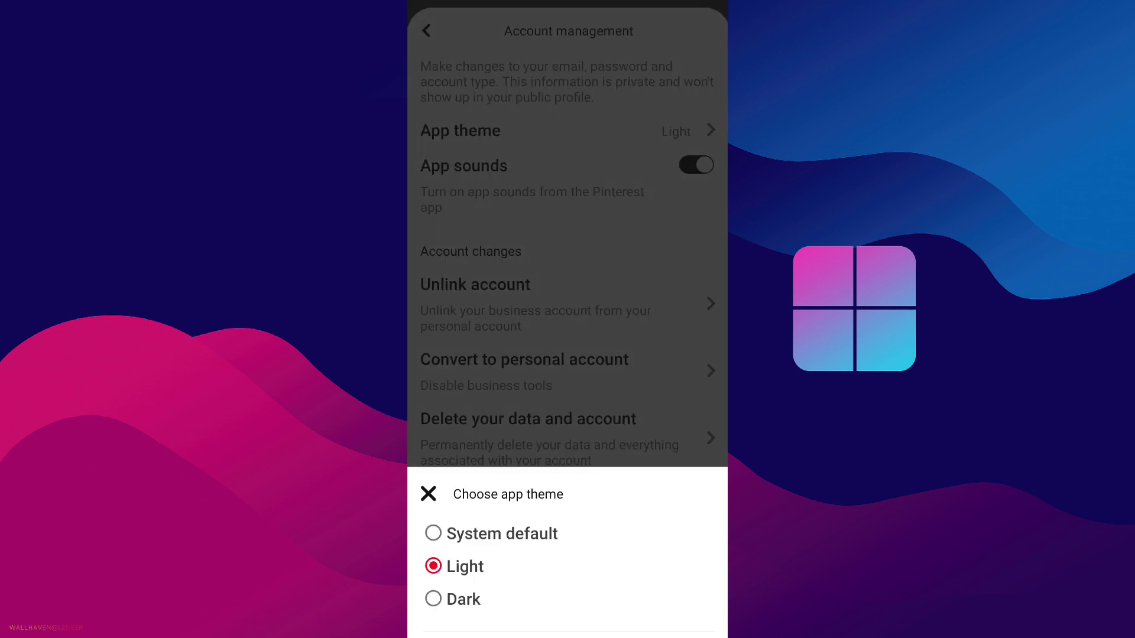
{"action": "left_click", "coordinate": [462, 600]}
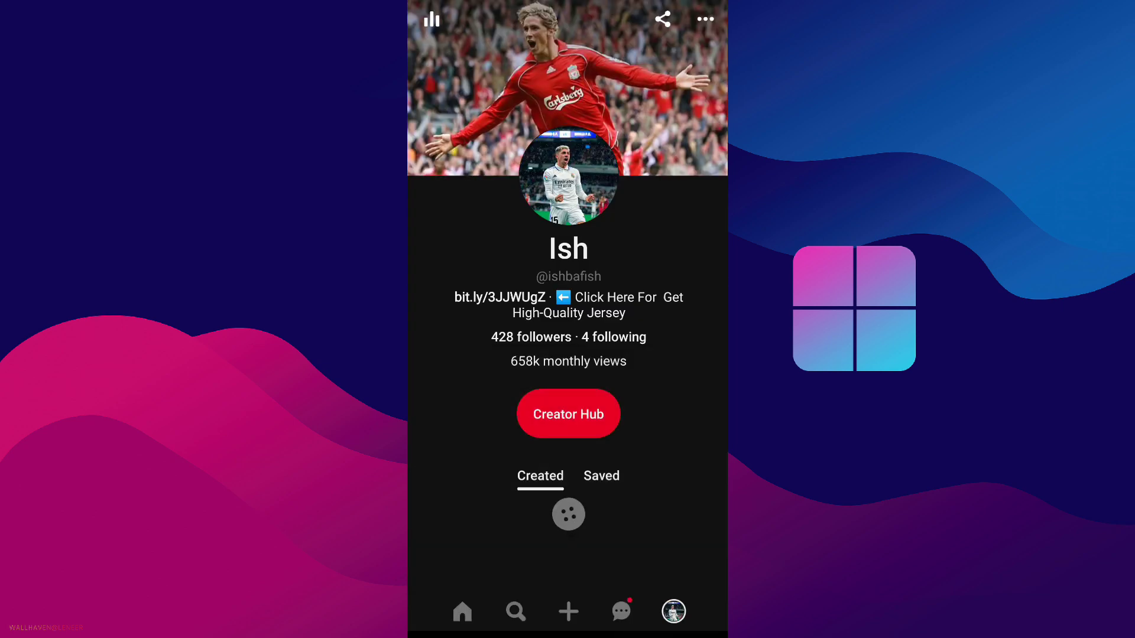
{"action": "scroll", "scroll_direction": "down", "scroll_amount": 3}
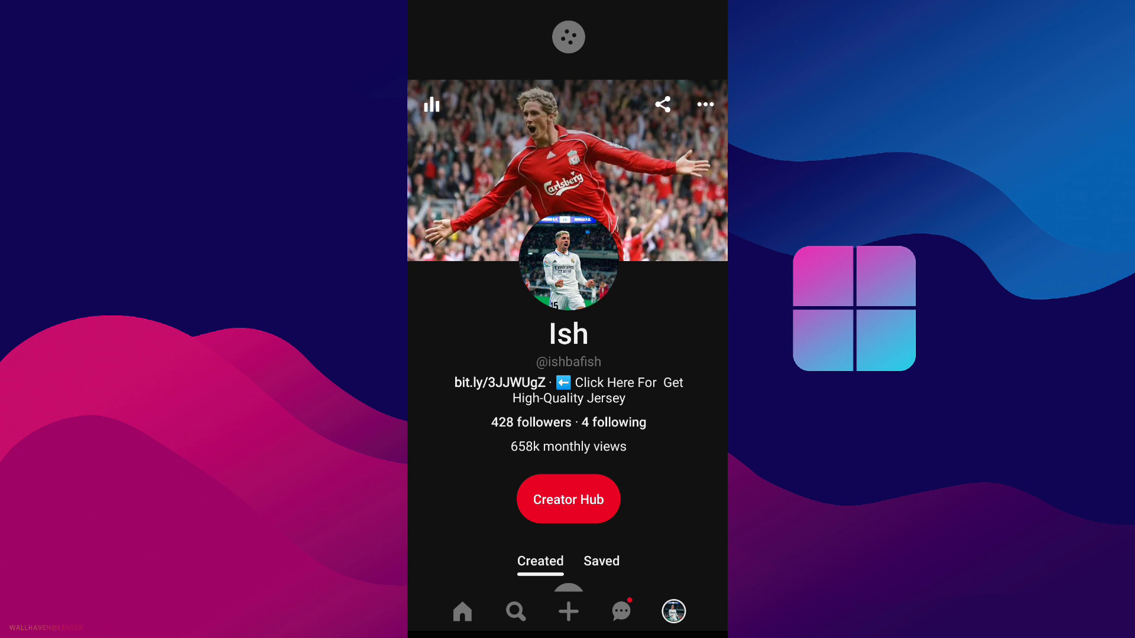